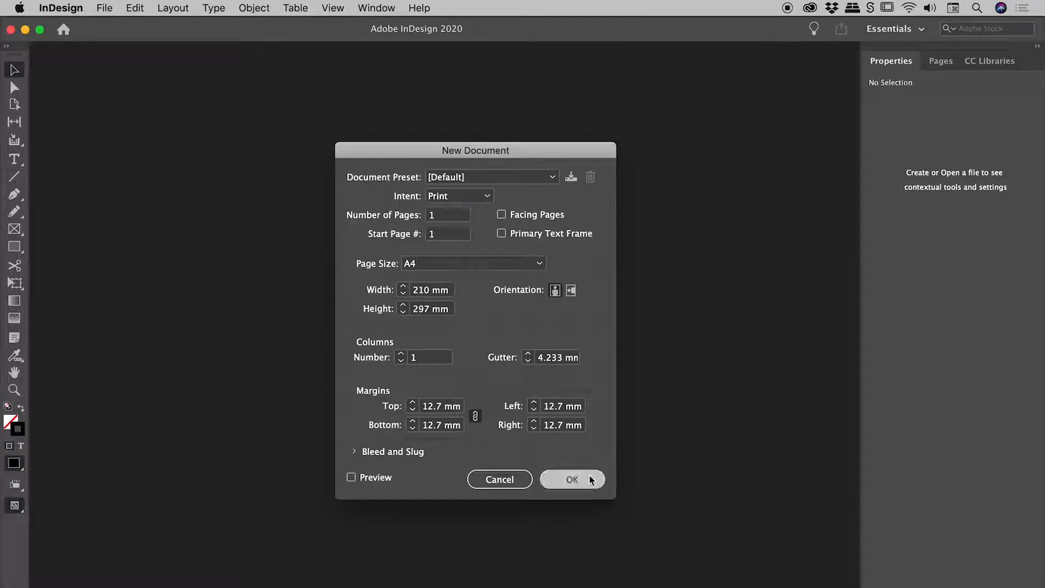
- Create the A4 document and fill its top text frame with placeholder text
click(571, 479)
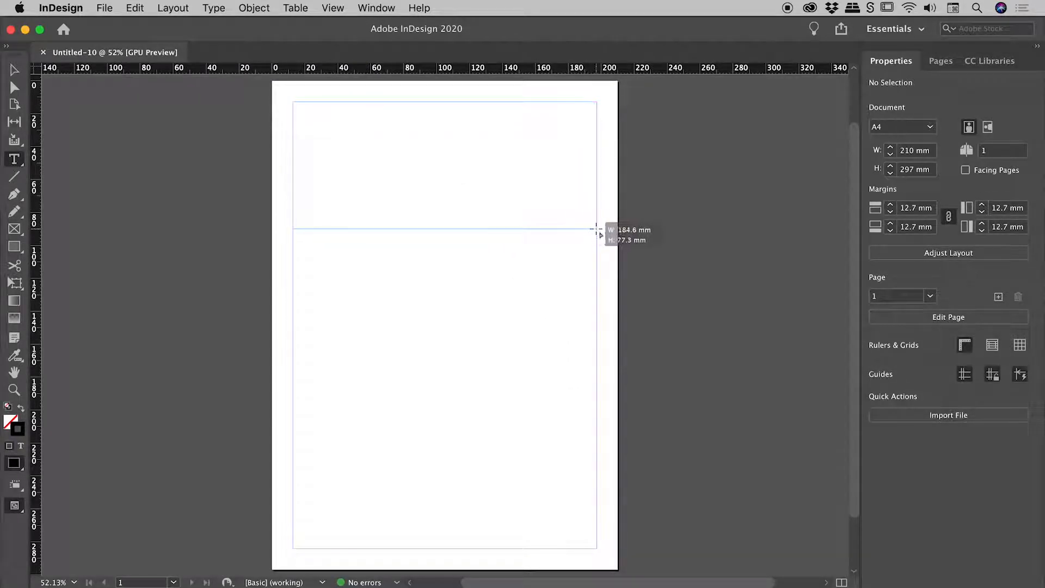
click(213, 8)
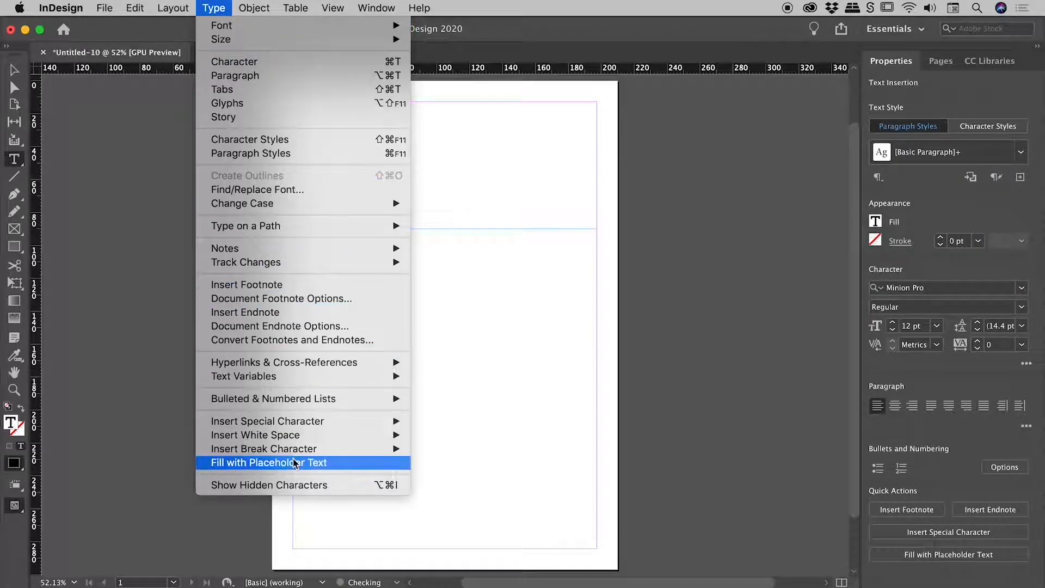
click(267, 462)
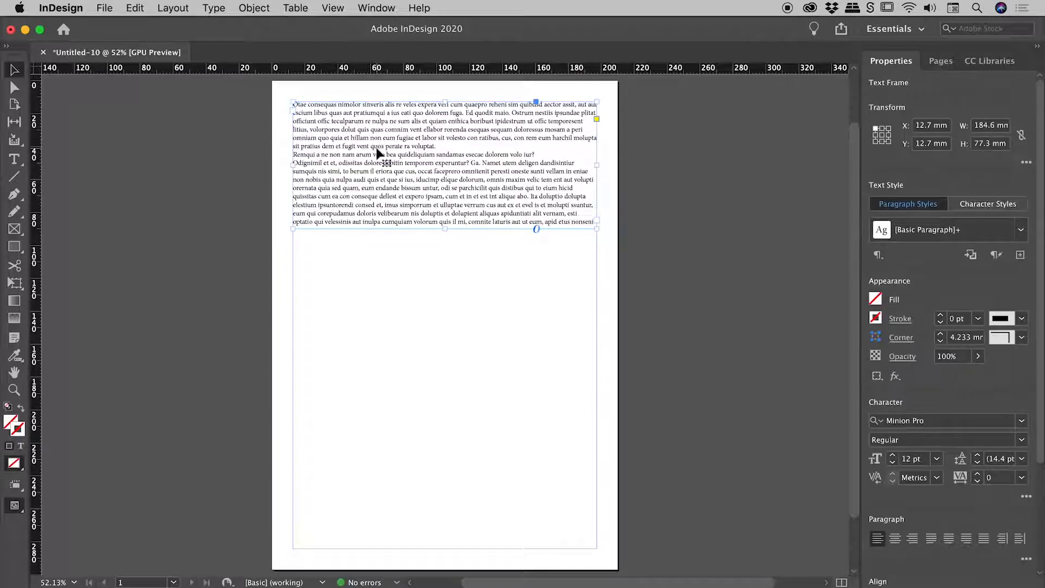
- Set the top frame's Text Frame Options column number to 2
click(254, 9)
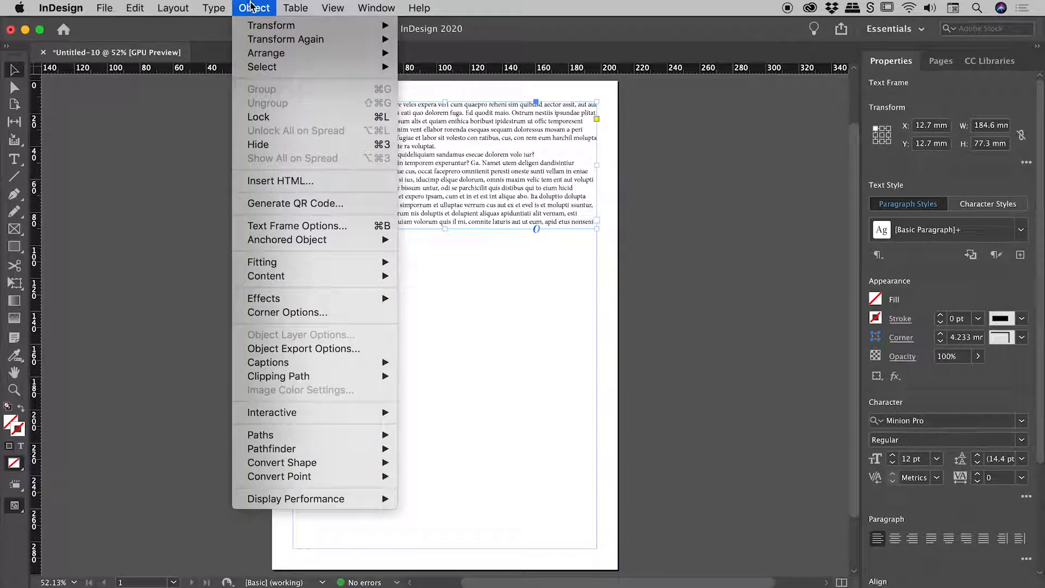
click(297, 225)
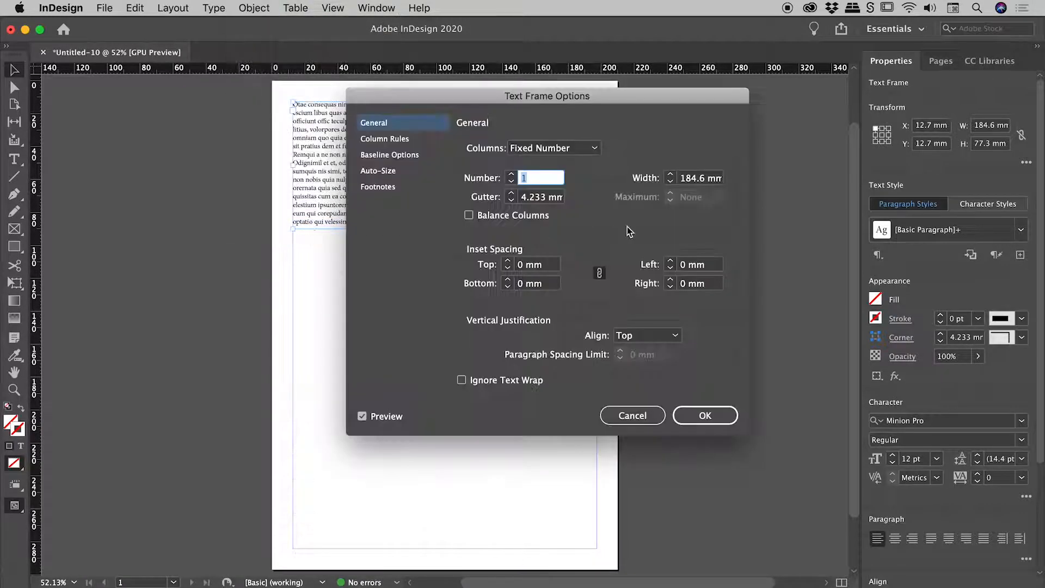
click(510, 175)
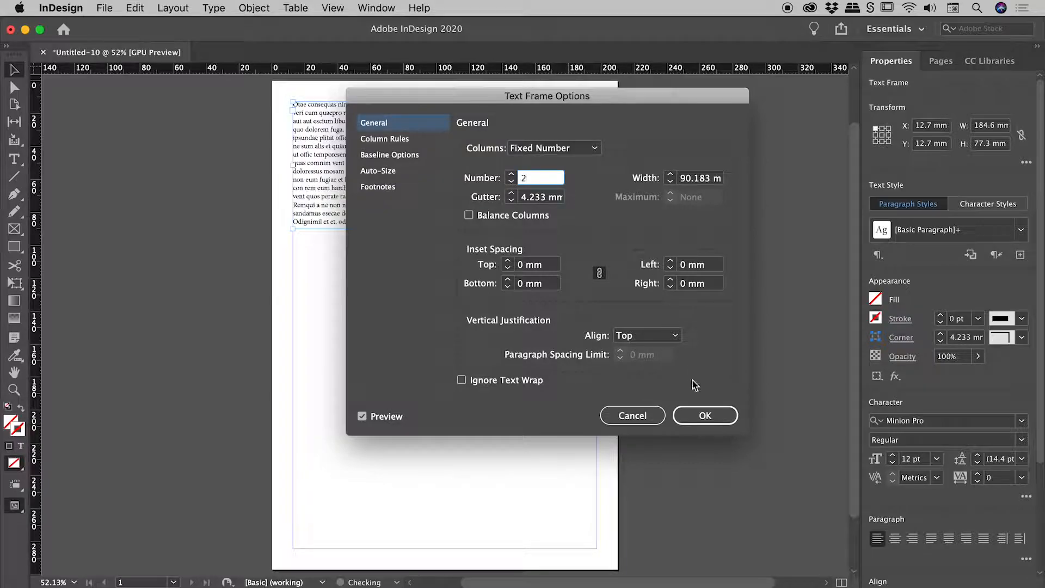
click(704, 414)
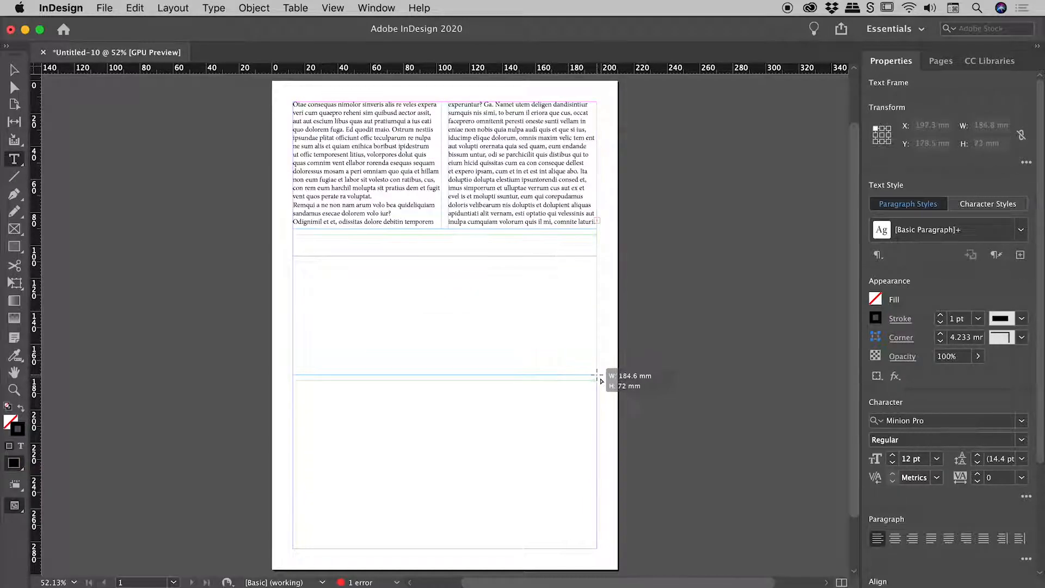
- Fill a second frame below the first with single-column placeholder text
click(214, 8)
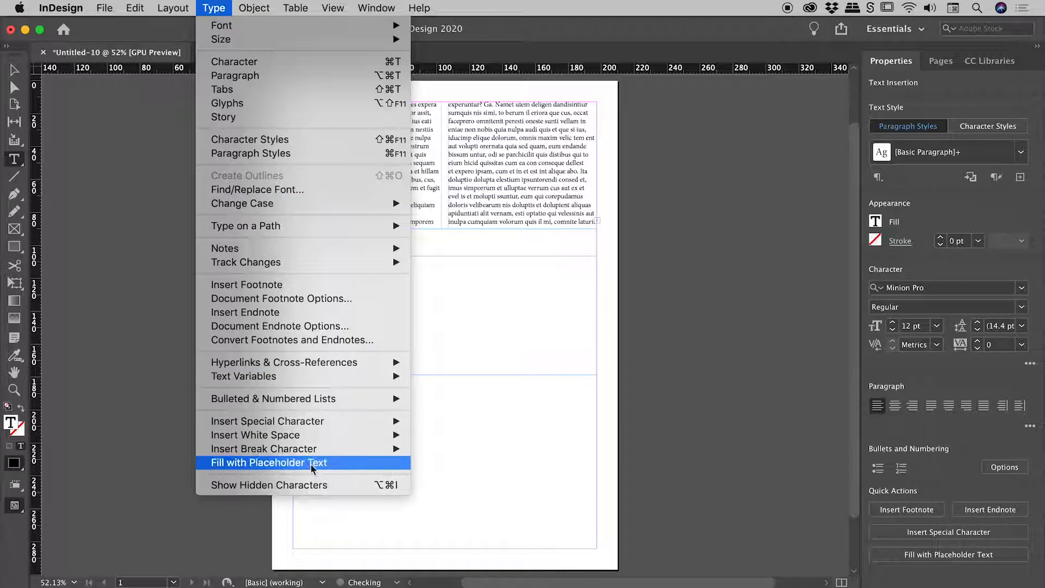
click(269, 462)
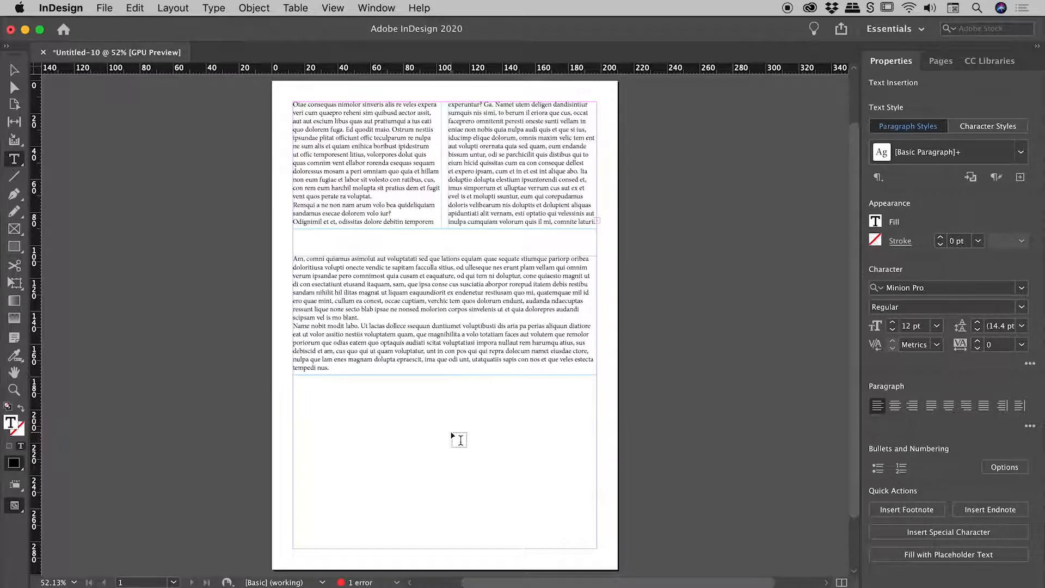
click(327, 368)
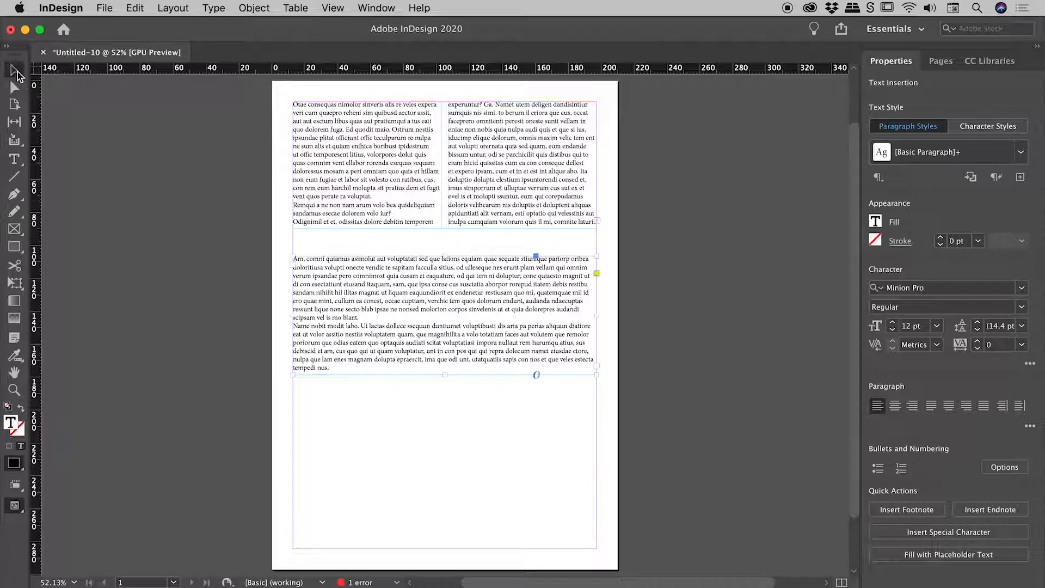
- With nothing selected, set Text Frame Options columns to 2 as the default
click(209, 286)
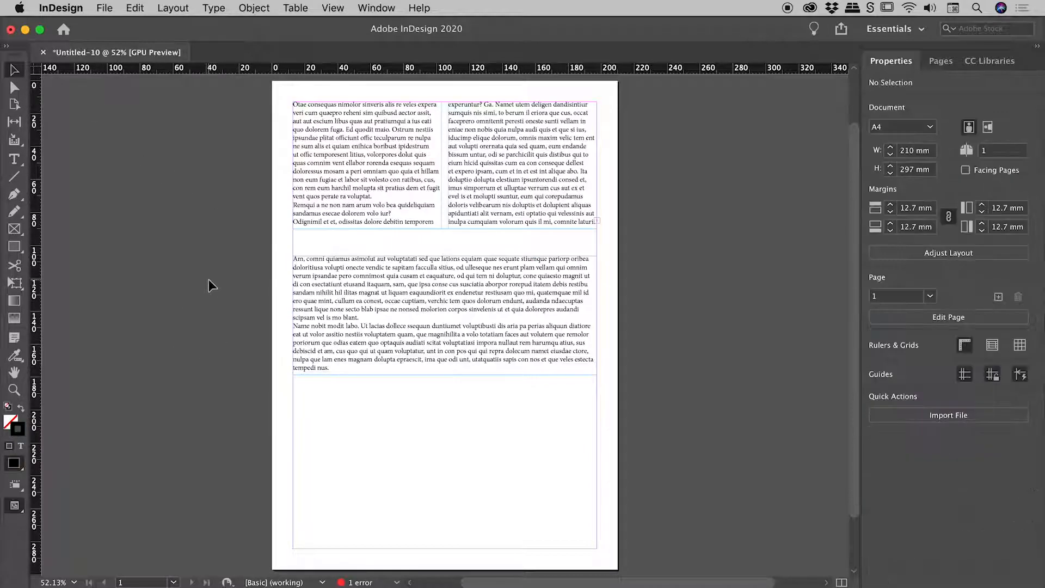
click(255, 9)
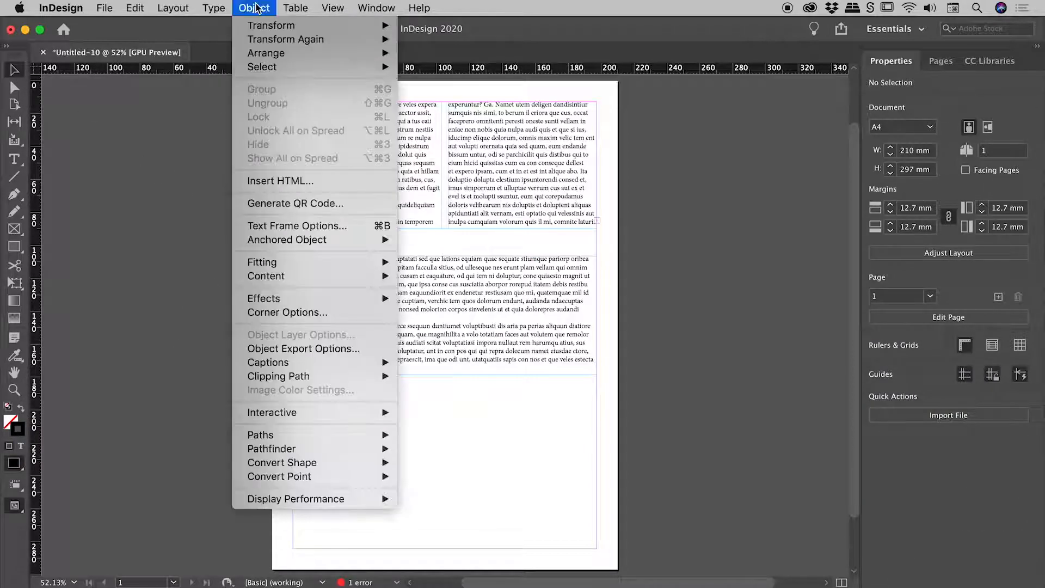
click(297, 225)
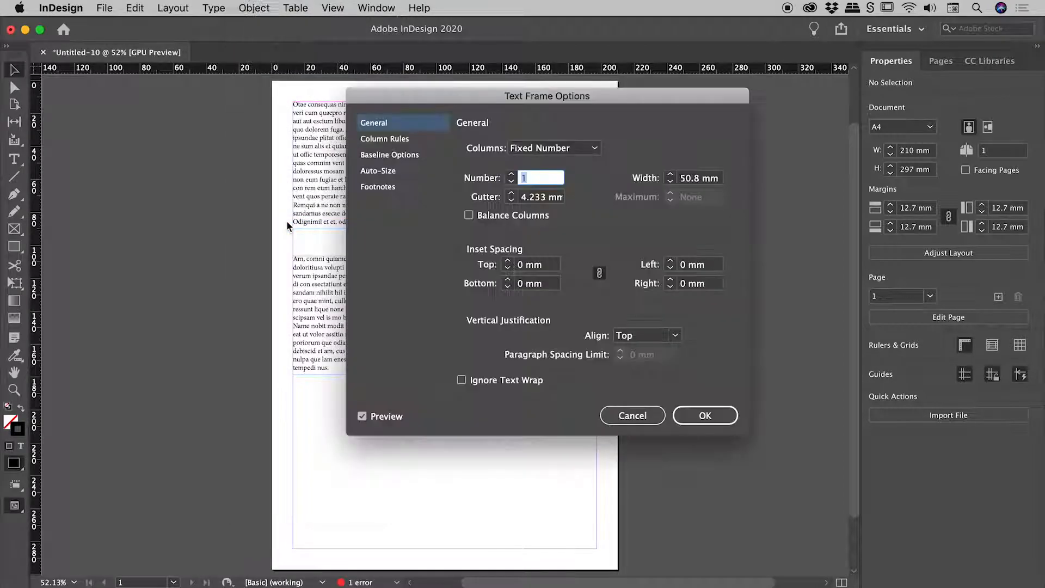
text(2)
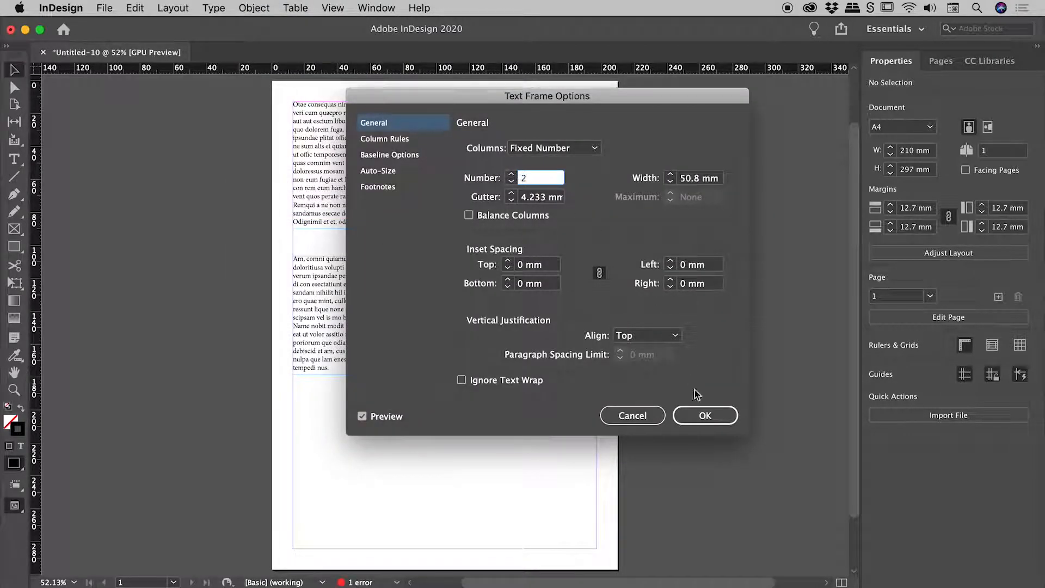
click(704, 415)
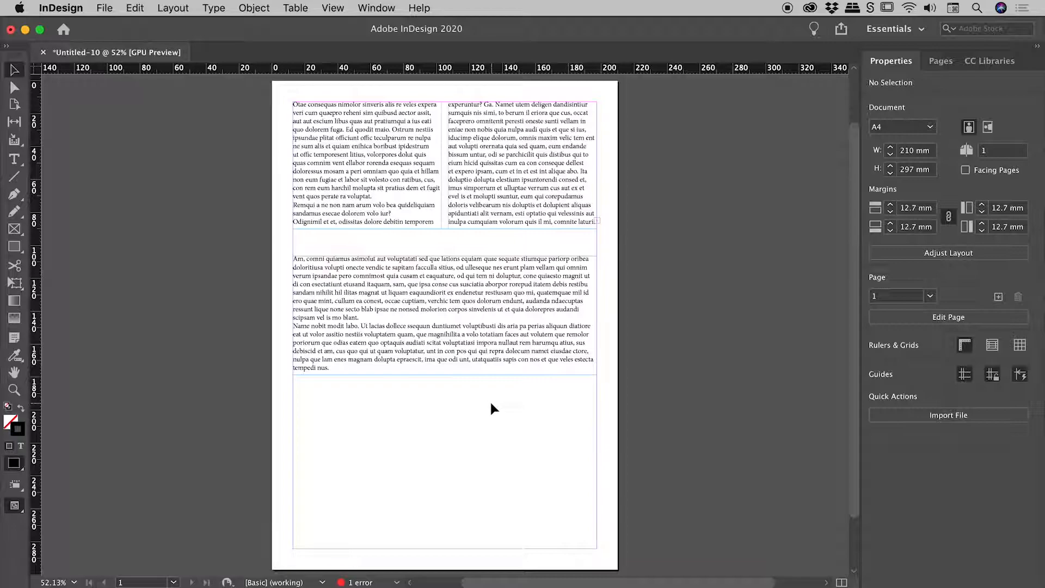
- Draw a text frame near the page bottom and fill it with placeholder text
drag(293, 400, 593, 530)
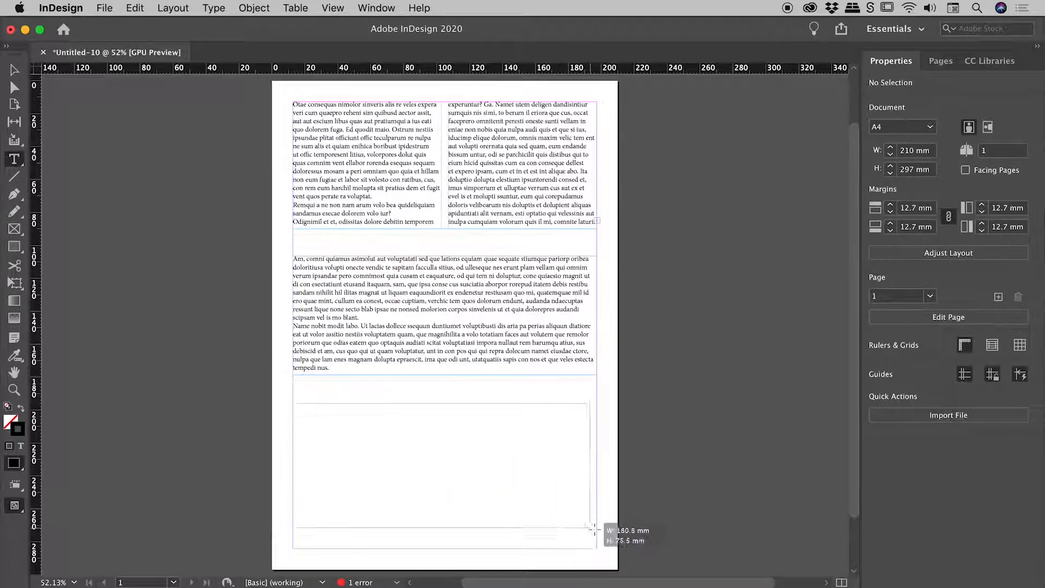
click(213, 8)
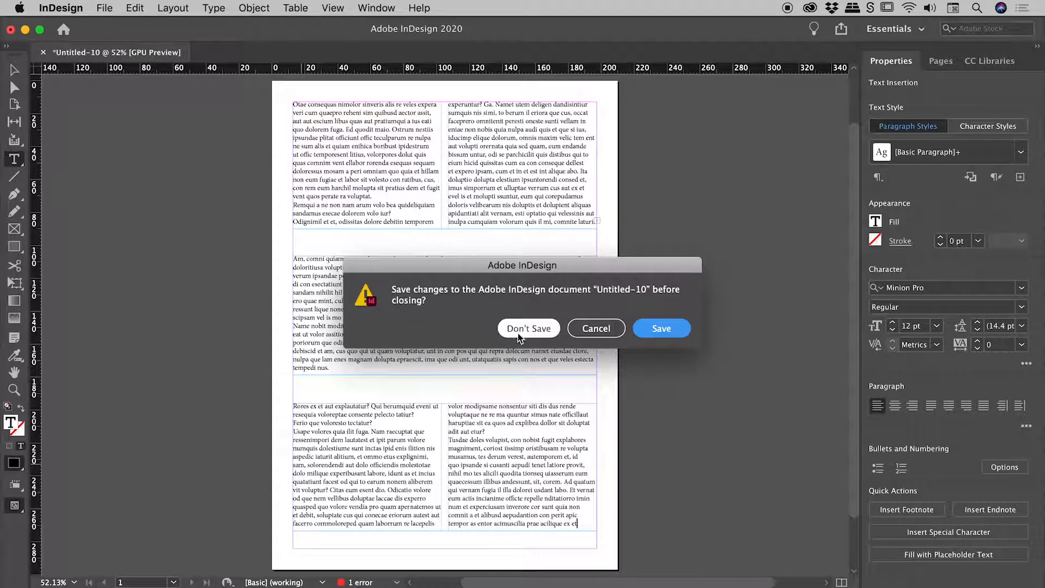
- Discard the document unsaved, create a new A4 one, and fill a top frame with placeholder text
click(528, 328)
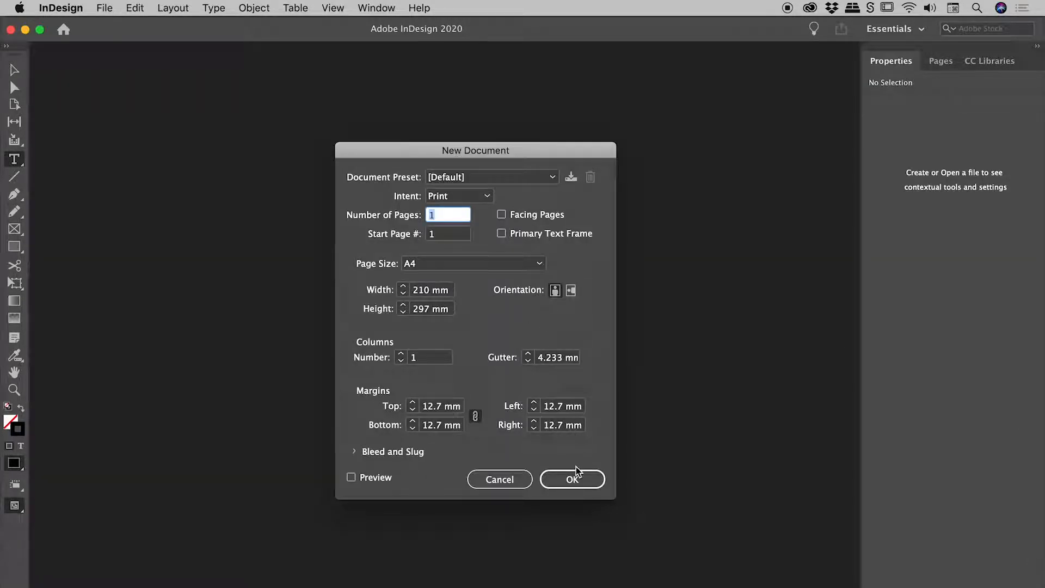
click(571, 478)
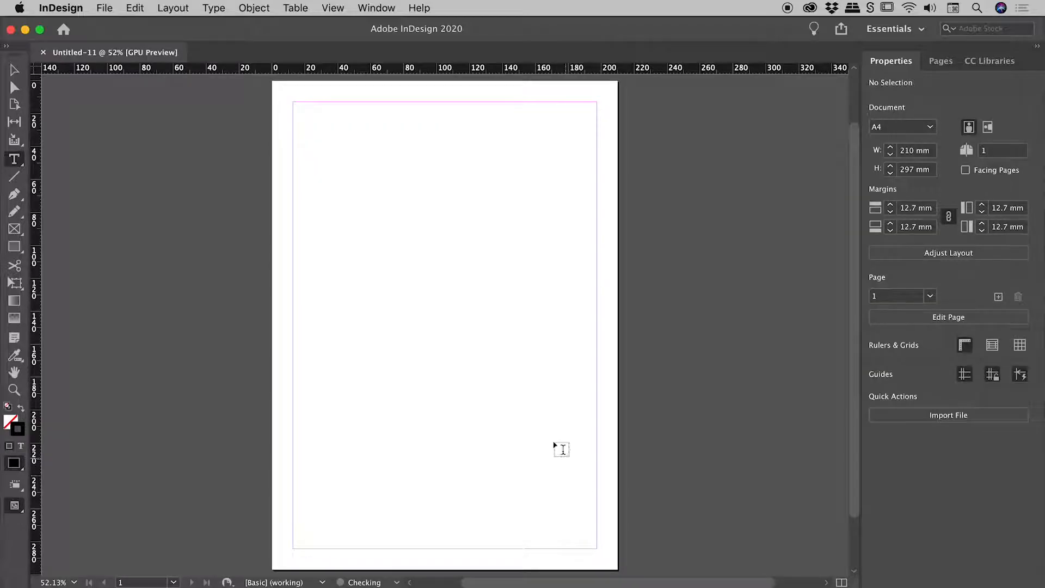
drag(294, 101, 578, 255)
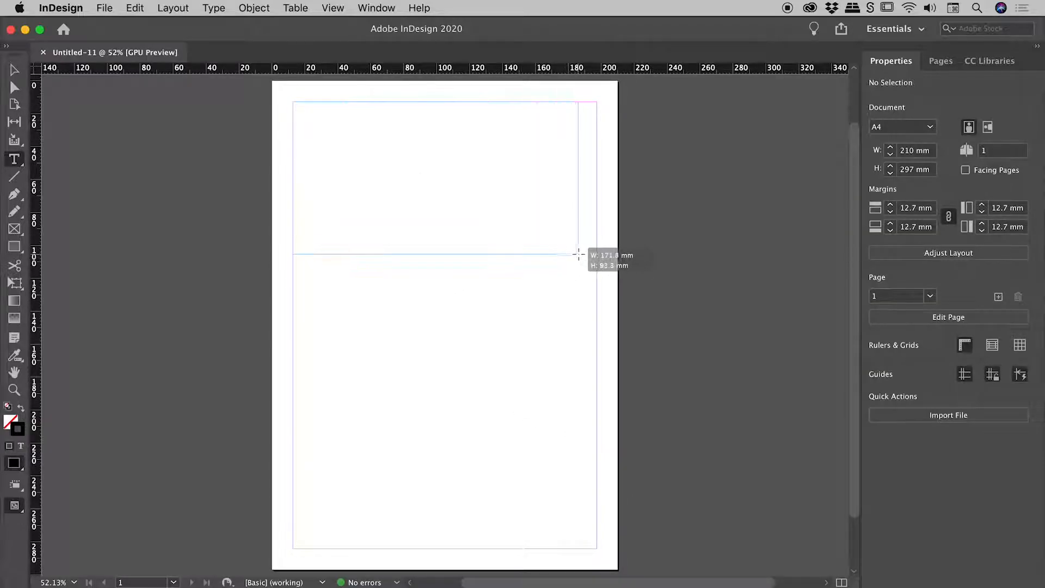
click(214, 8)
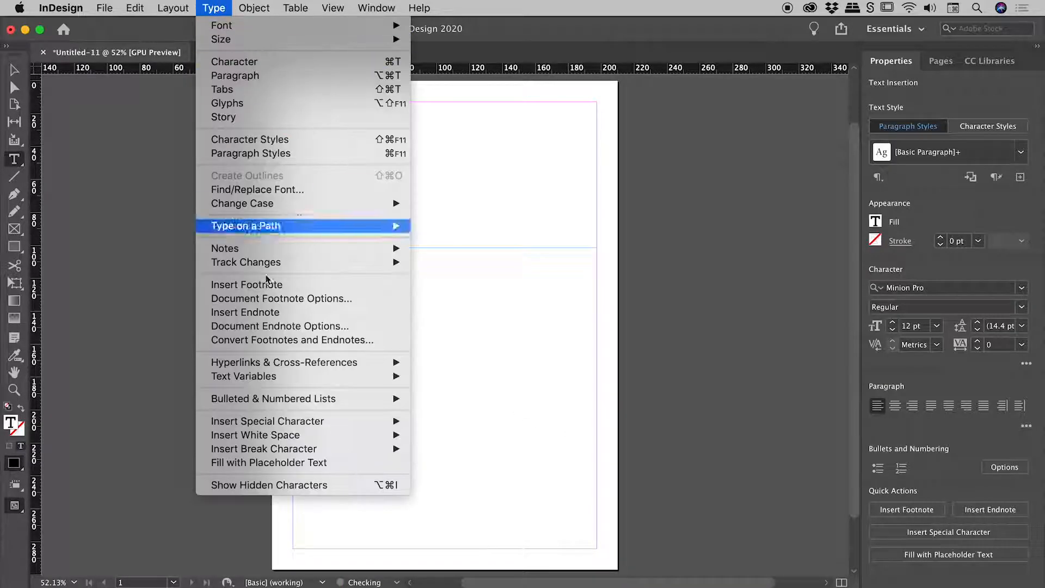
click(268, 463)
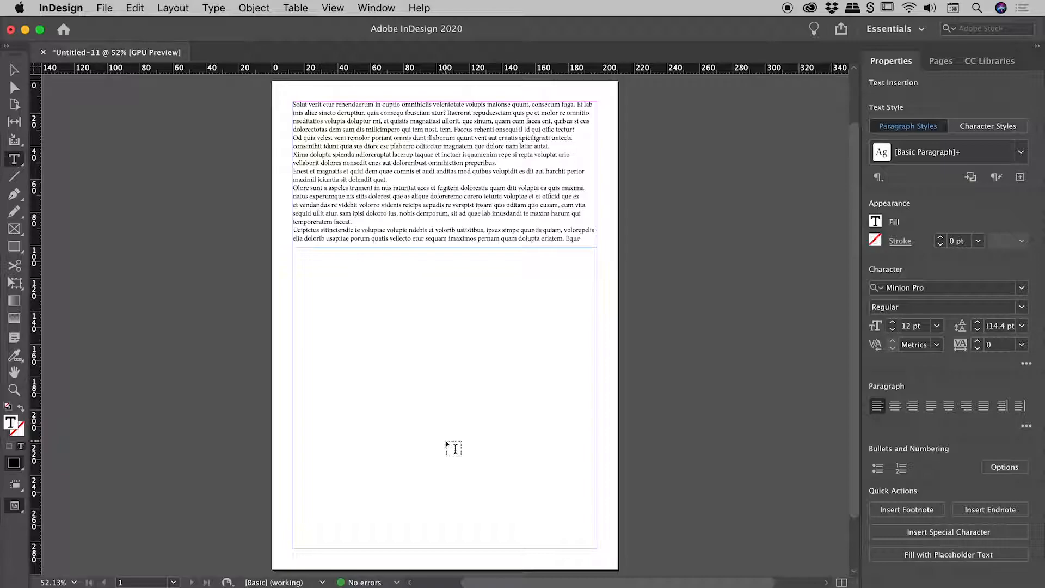
click(579, 238)
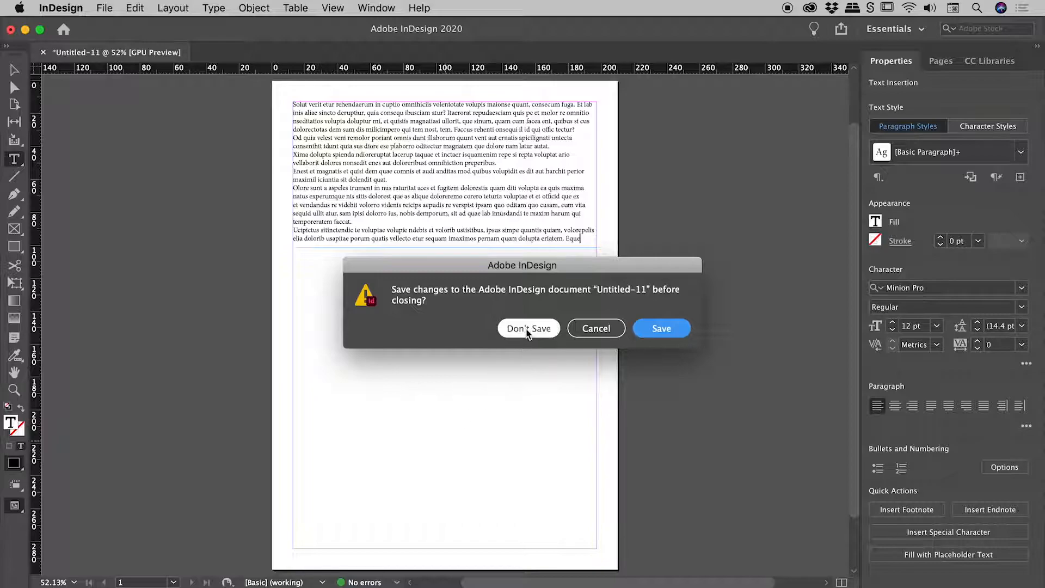
- Discard the second document, then with none open set Text Frame Options to 2 columns
click(528, 327)
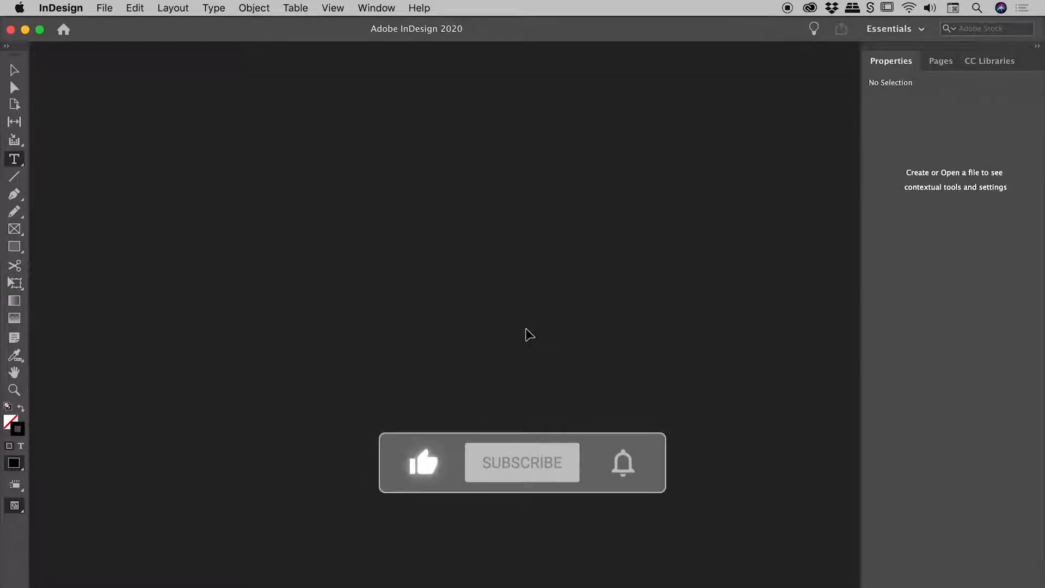
click(522, 463)
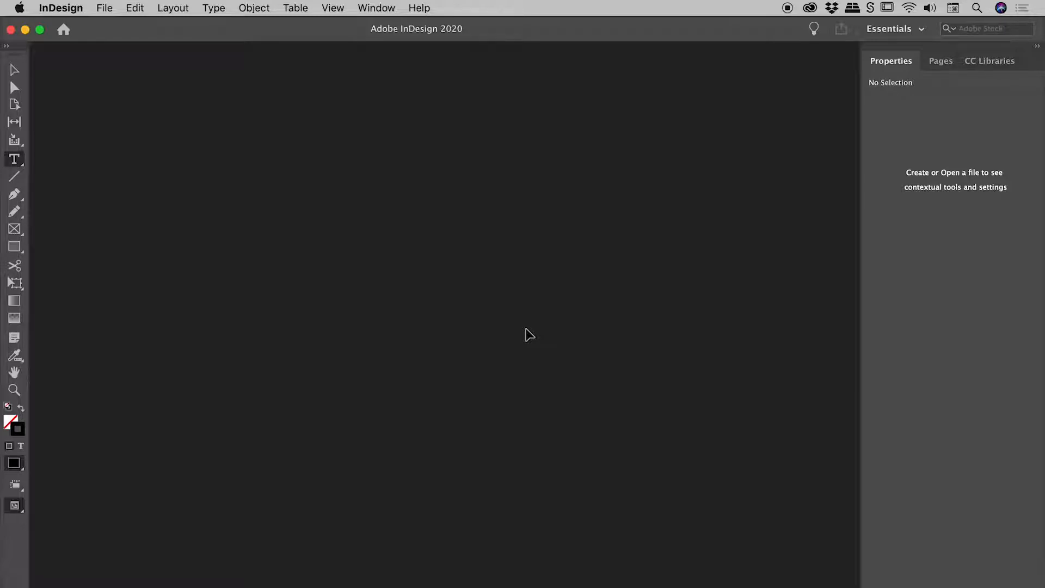
click(254, 8)
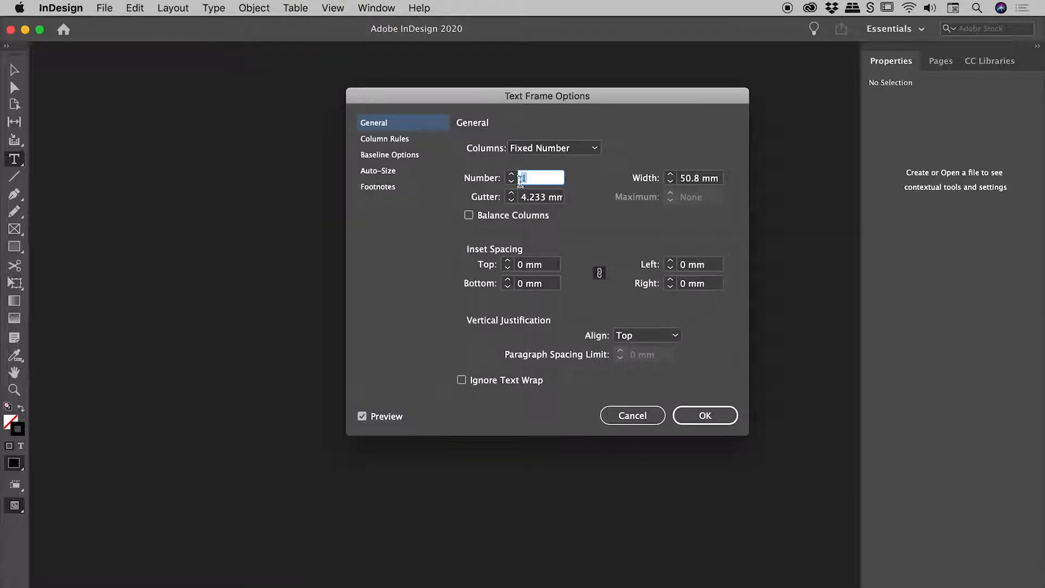
click(704, 415)
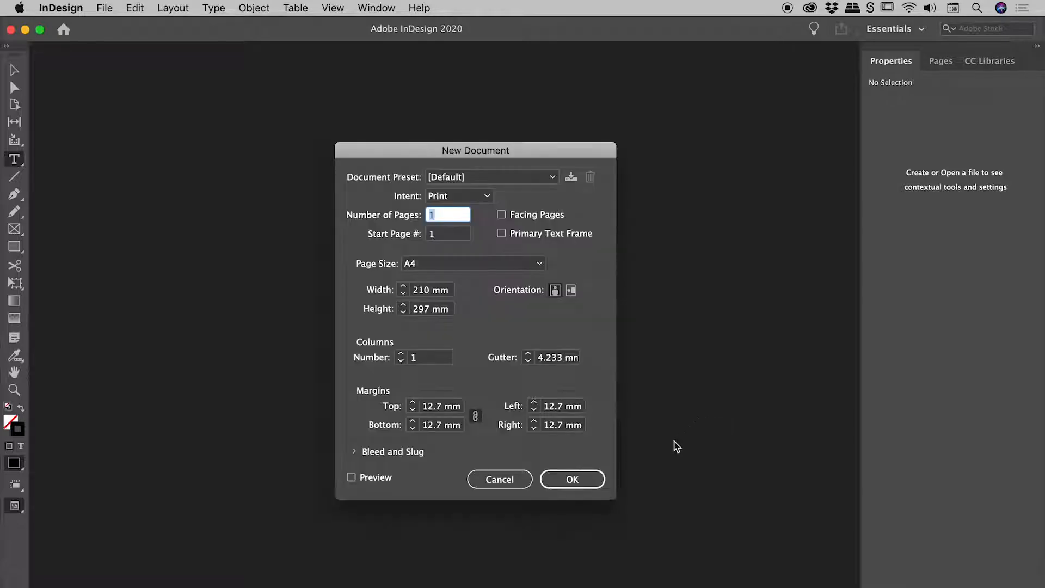
- Create the A4 document, draw a top text frame, and fill it with two-column placeholder text
click(570, 479)
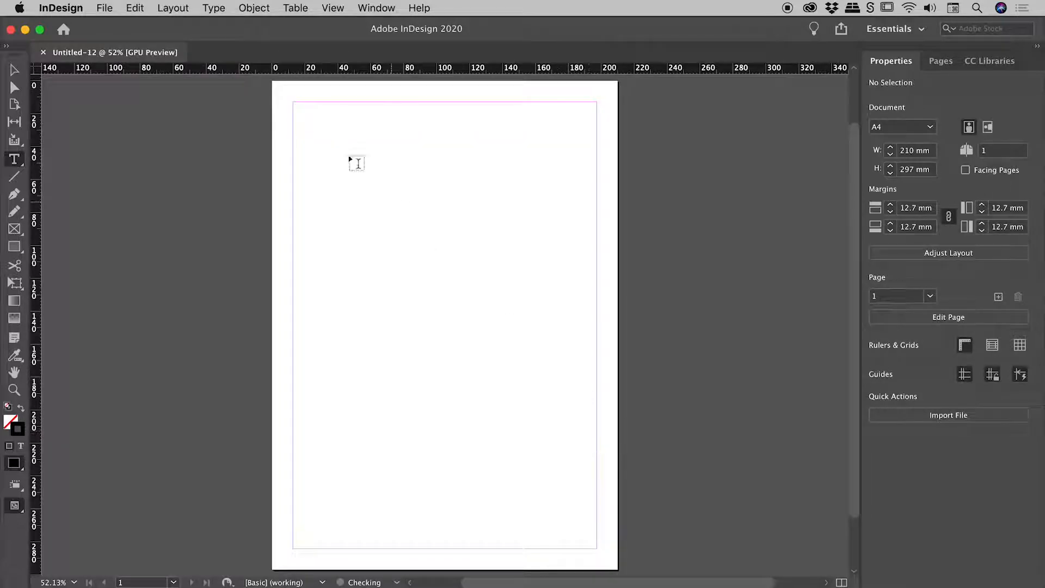
drag(356, 163, 597, 245)
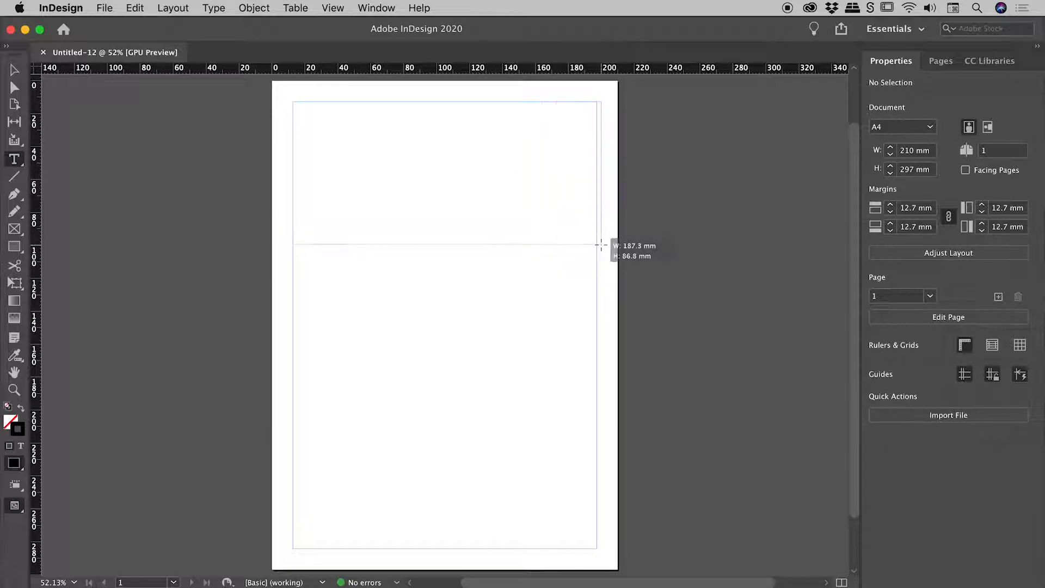
click(213, 8)
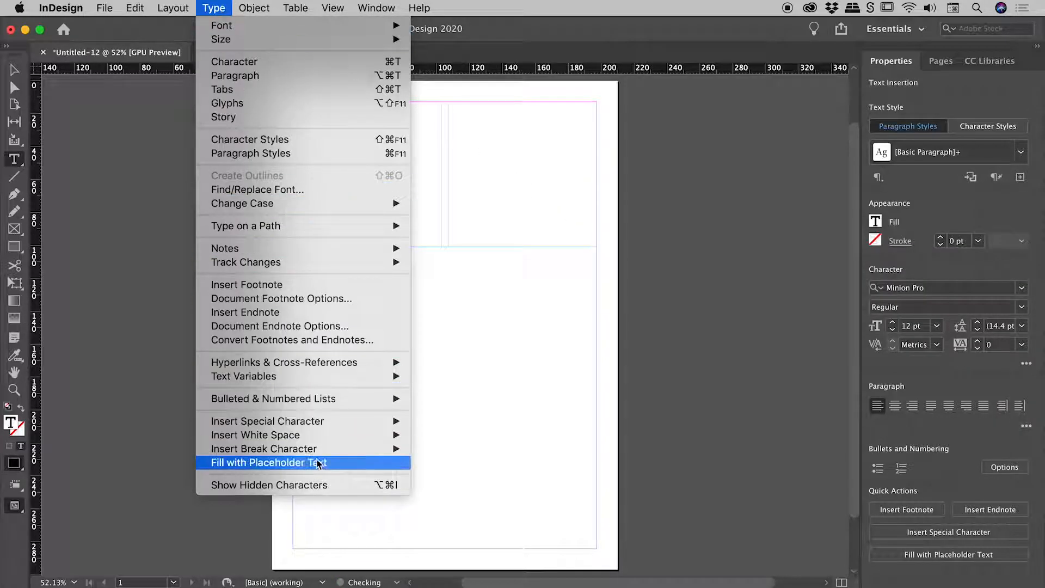
click(267, 462)
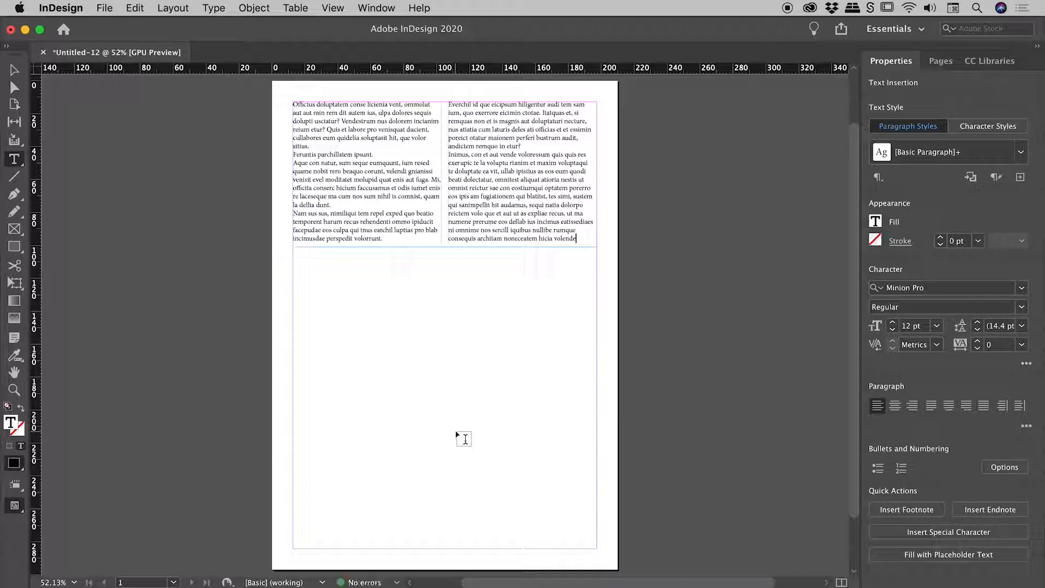